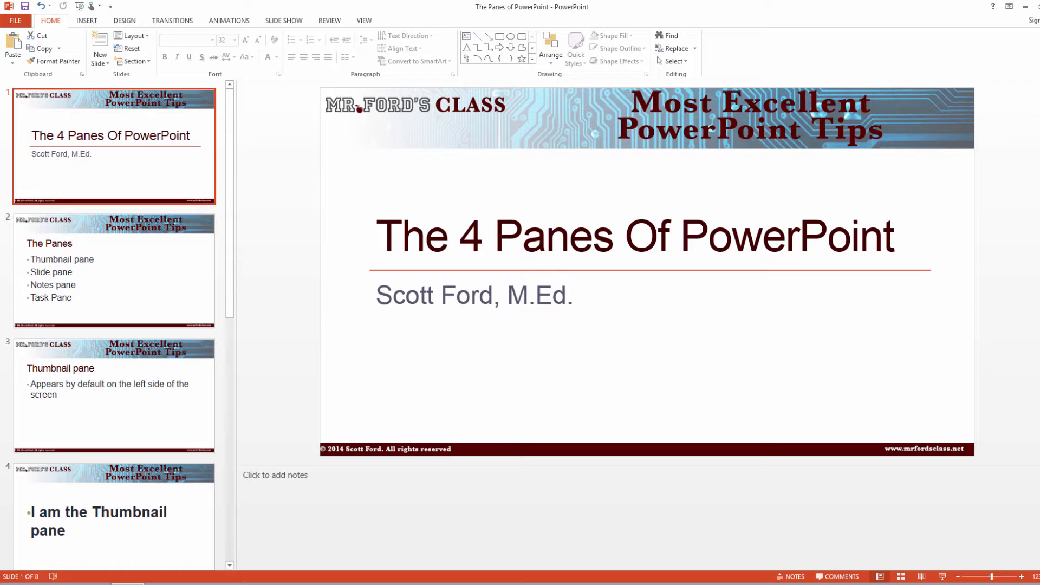
mouse_move(287, 100)
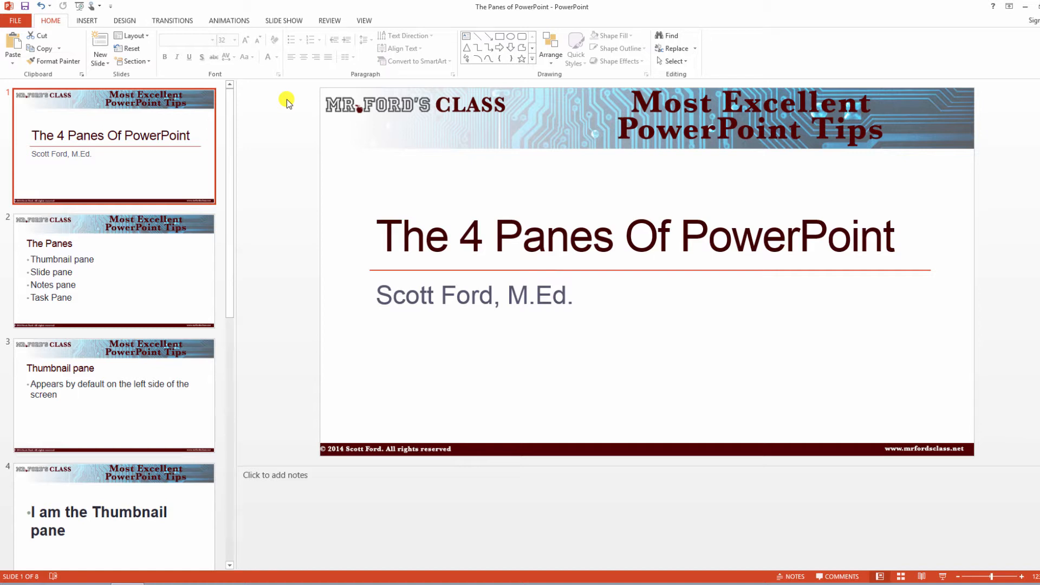
mouse_move(835, 27)
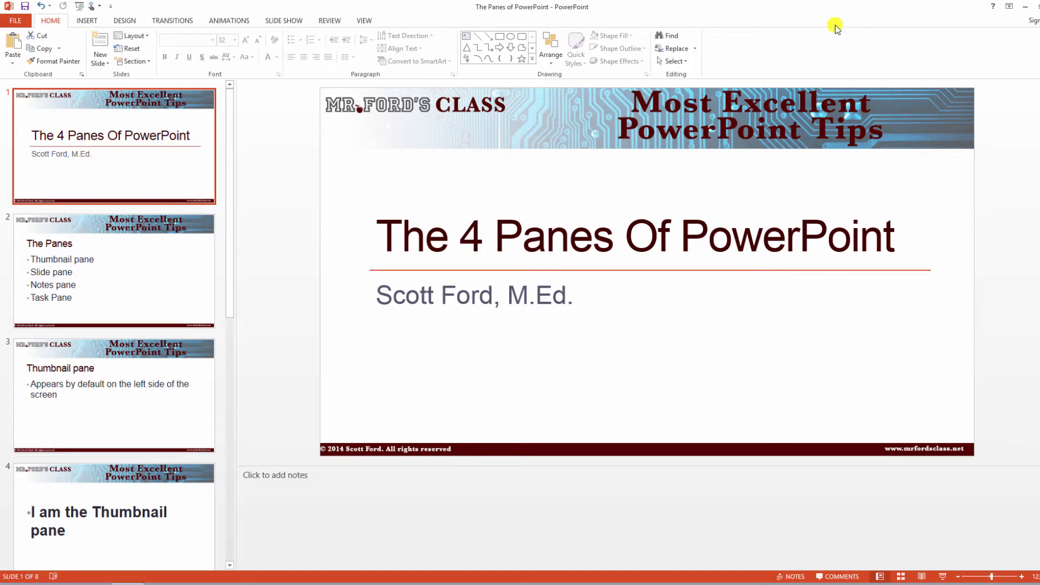
mouse_move(646, 6)
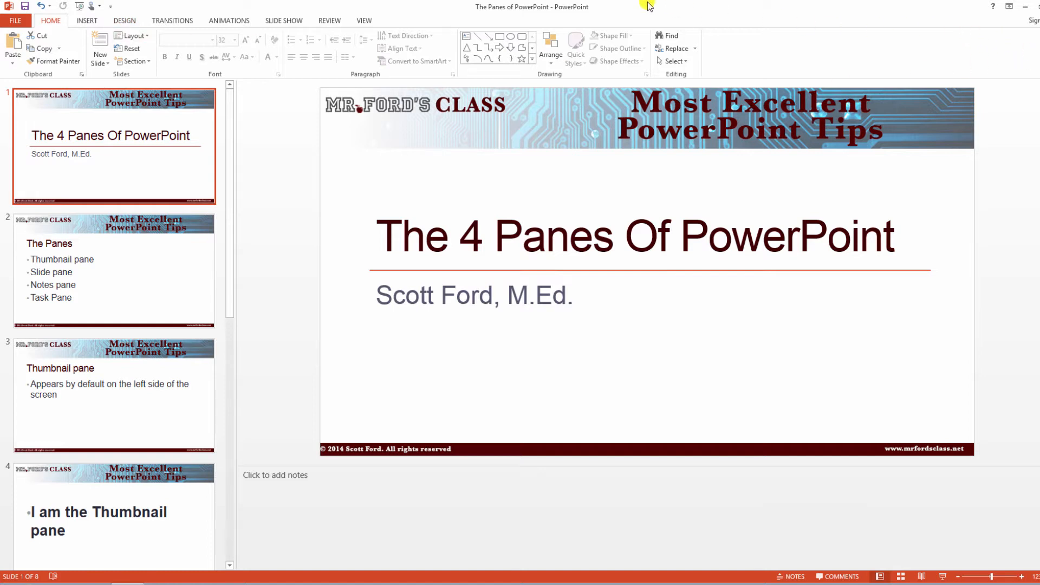
mouse_move(297, 12)
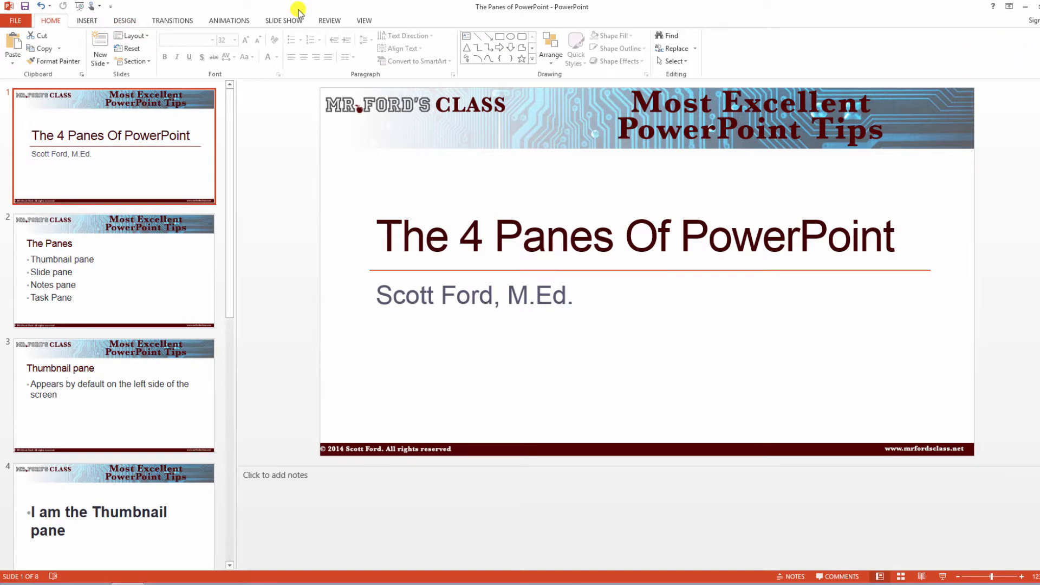
- Step through slide 2, The Panes, to slide 3, Thumbnail pane
click(112, 271)
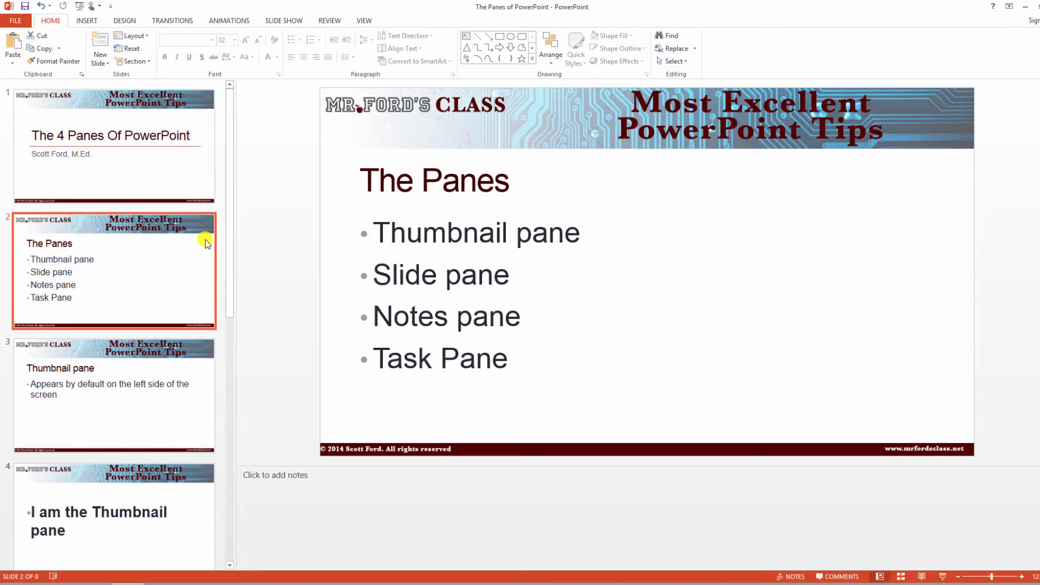
mouse_move(237, 330)
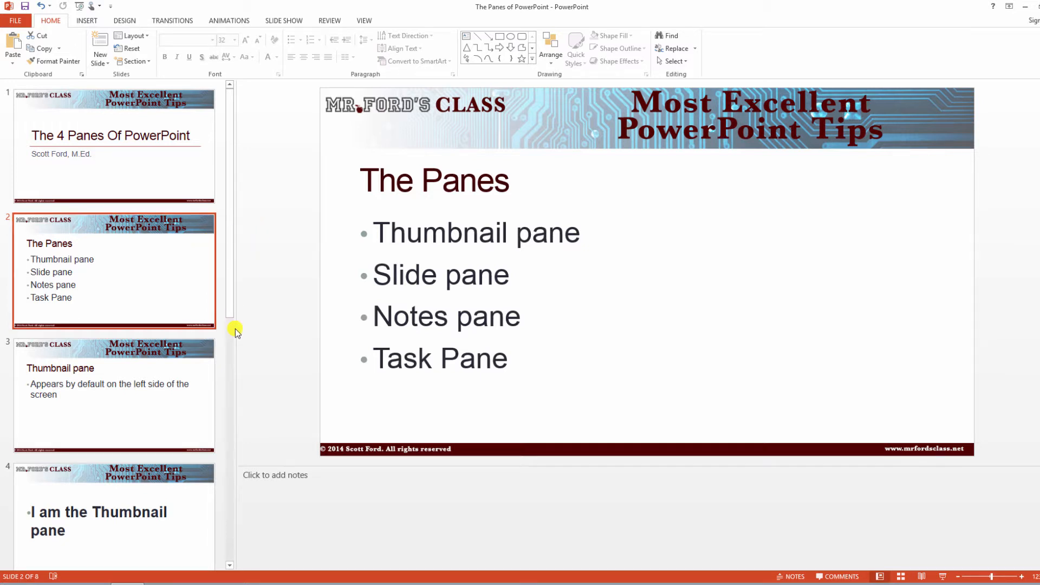
mouse_move(254, 316)
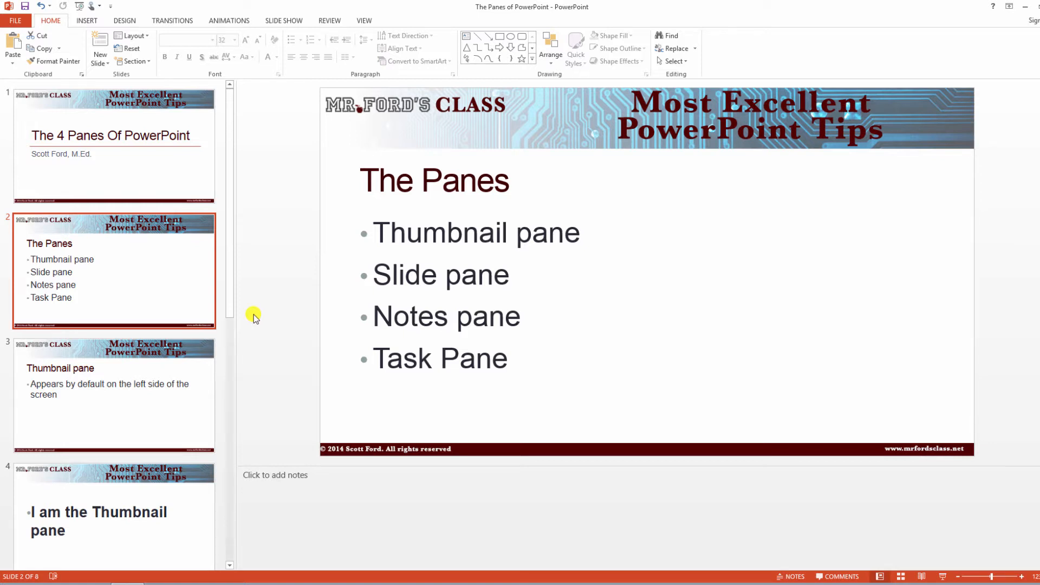
click(114, 395)
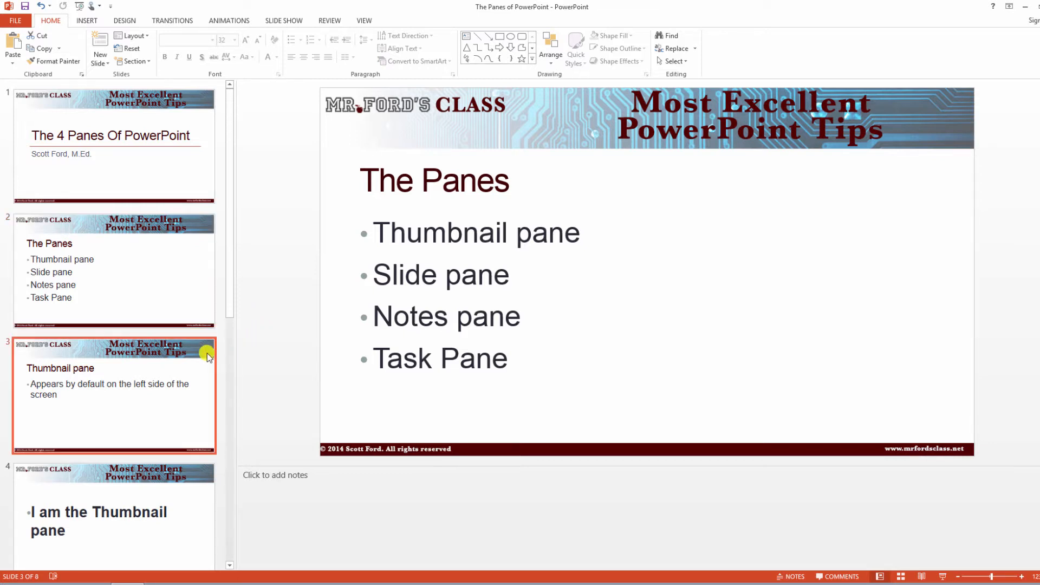
click(113, 394)
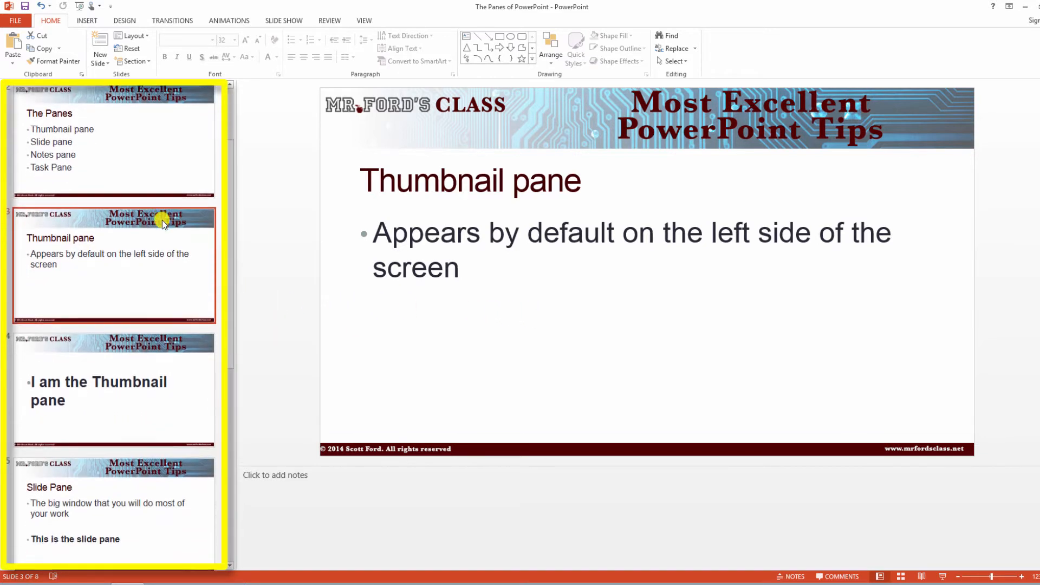
scroll(down, 3)
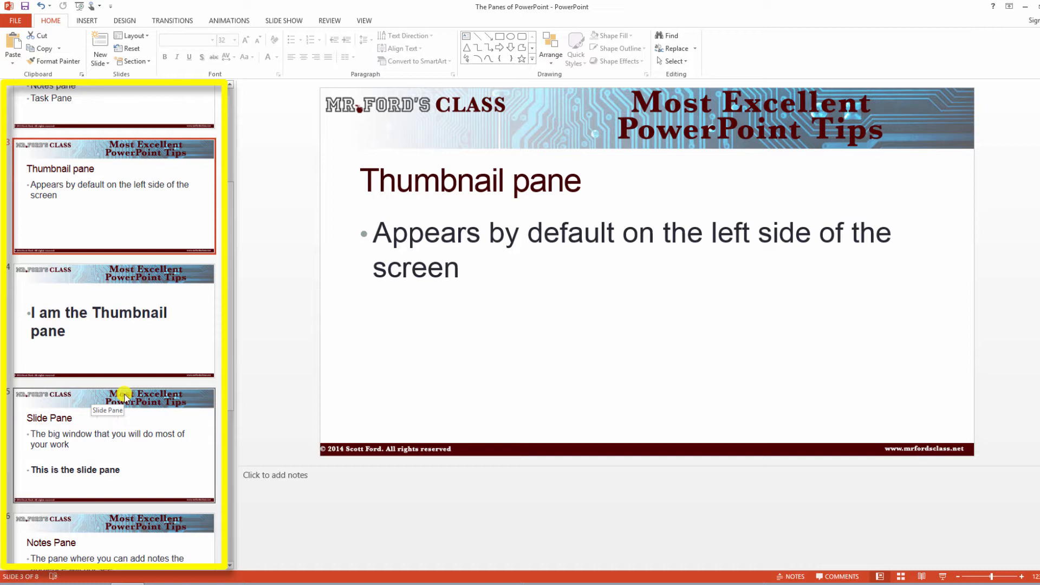
mouse_move(121, 340)
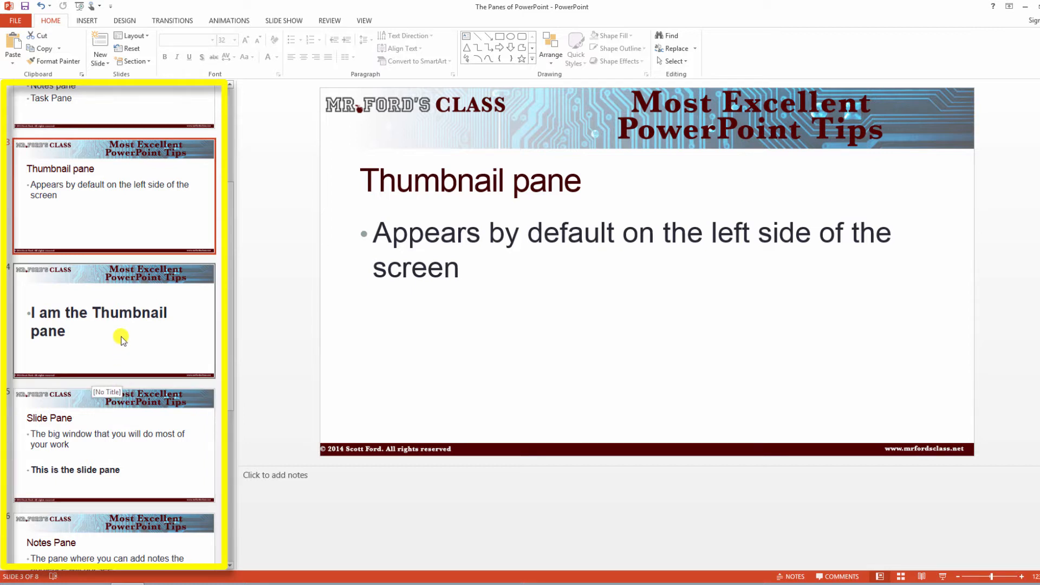
mouse_move(132, 351)
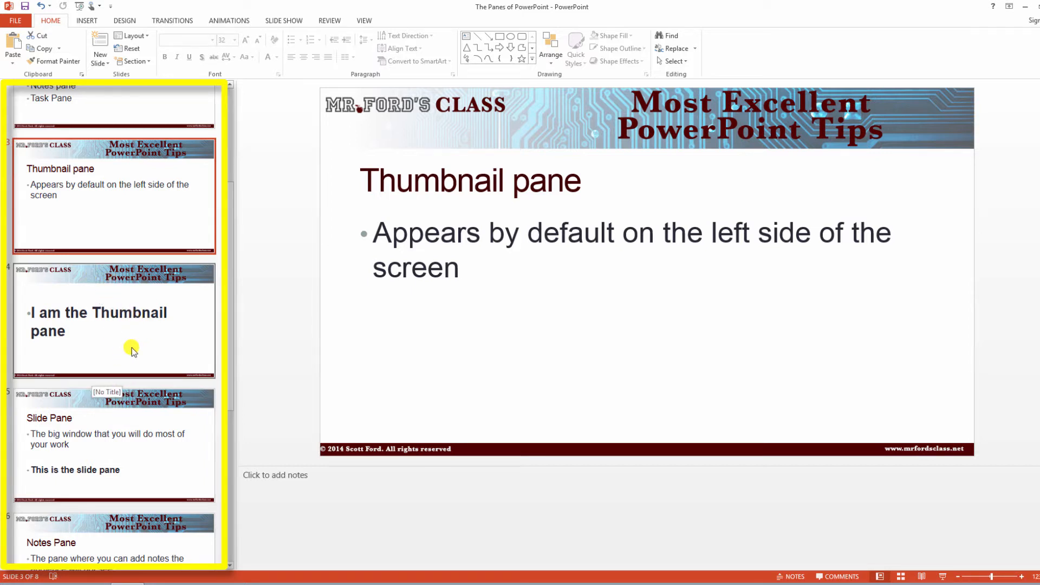
mouse_move(144, 293)
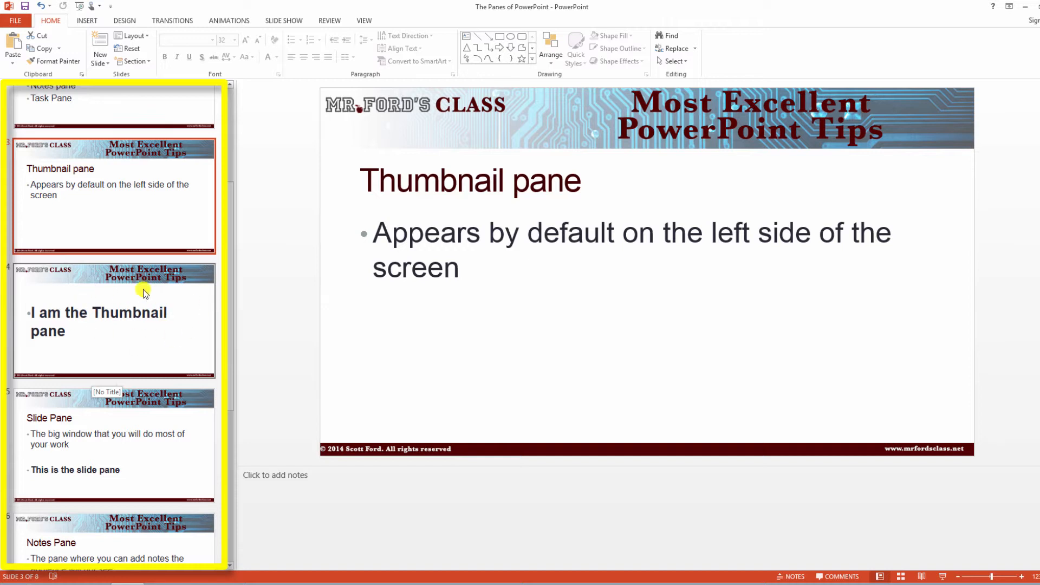
mouse_move(82, 333)
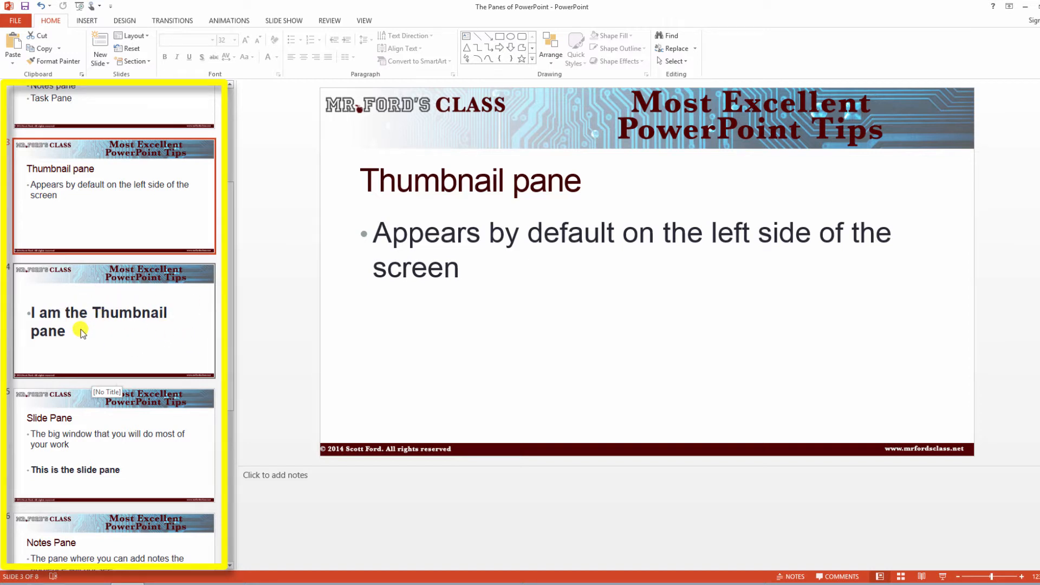
mouse_move(113, 346)
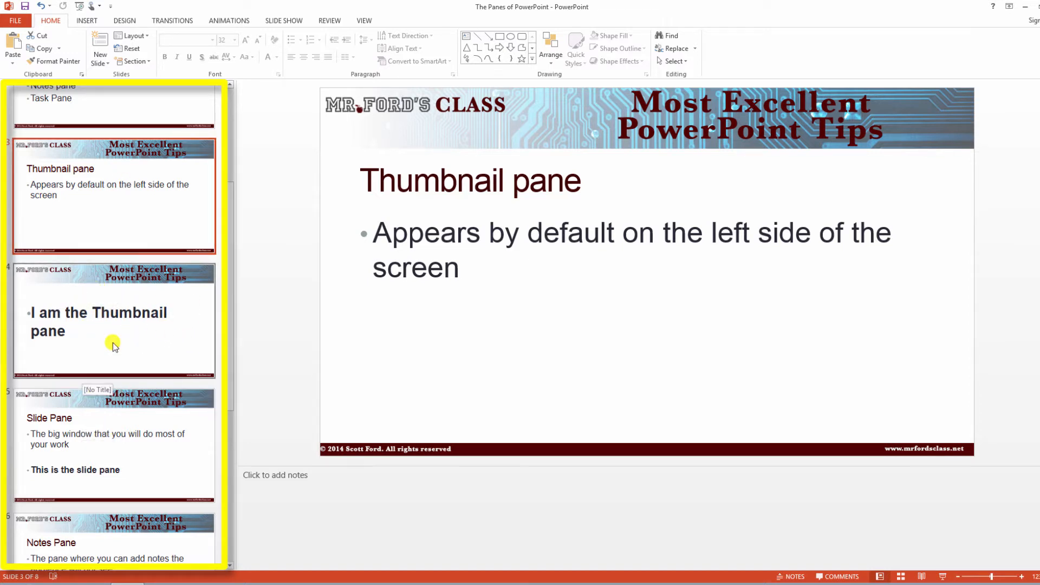
mouse_move(121, 409)
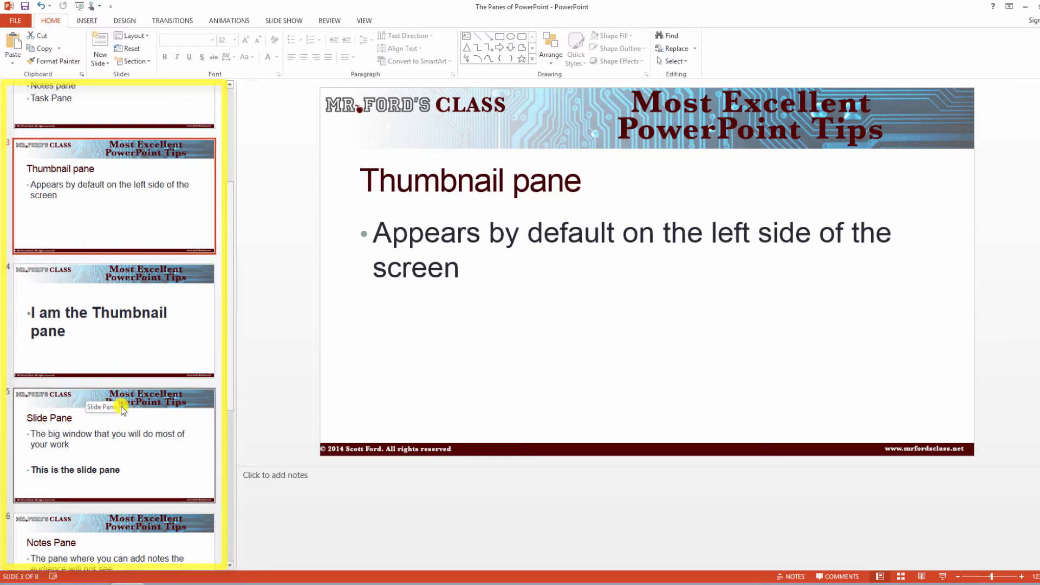
- Select the slide 5 thumbnail to show the Slide Pane slide
click(115, 444)
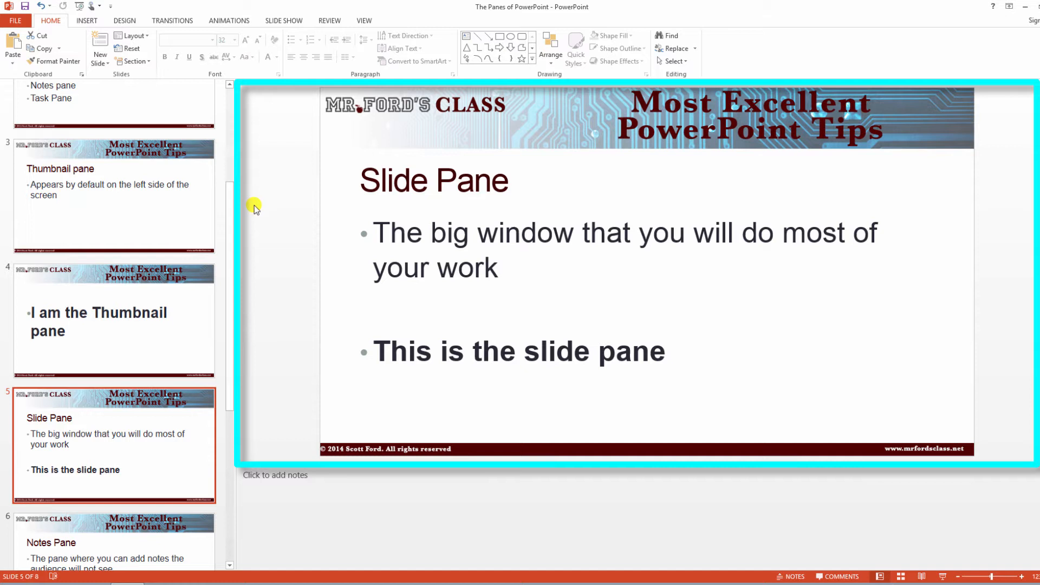
mouse_move(471, 93)
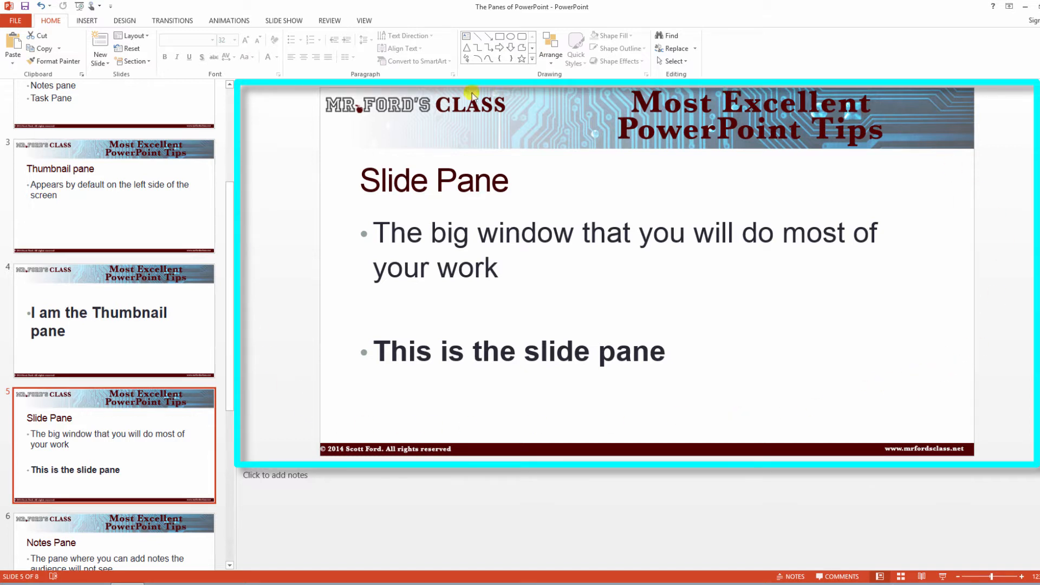
mouse_move(694, 334)
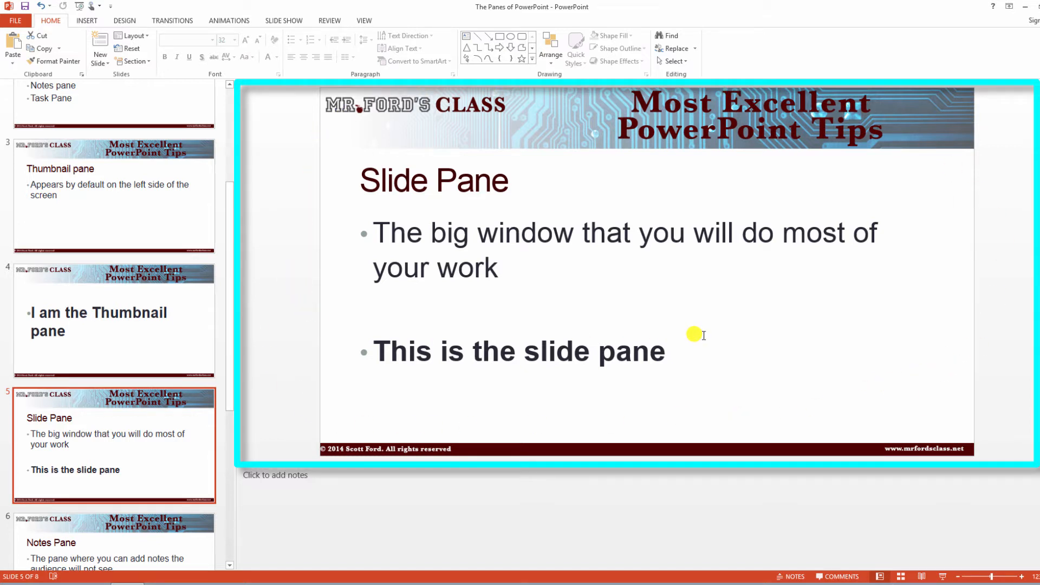
mouse_move(1026, 112)
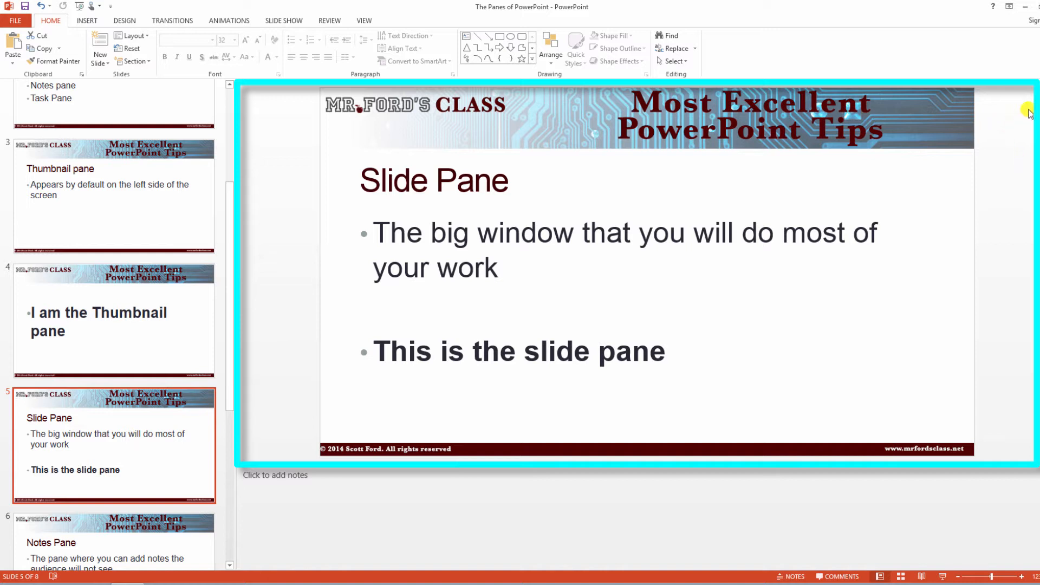
mouse_move(969, 101)
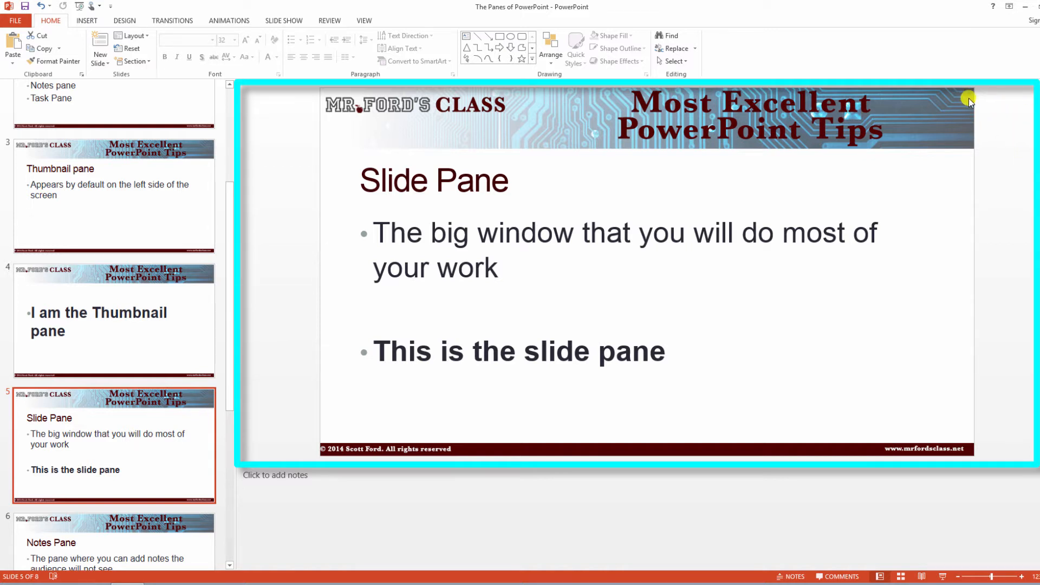
mouse_move(957, 104)
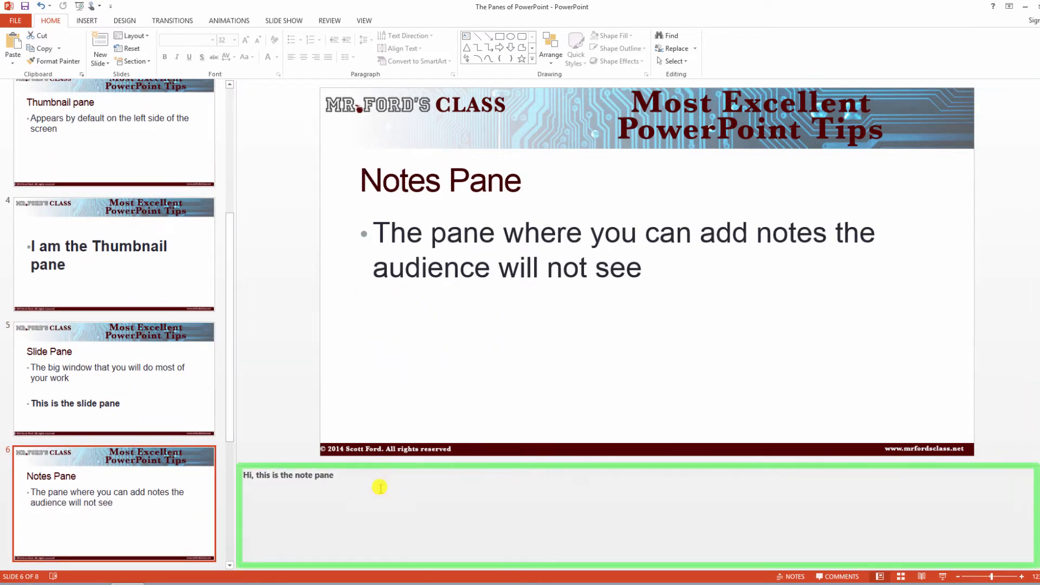
triple_click(288, 475)
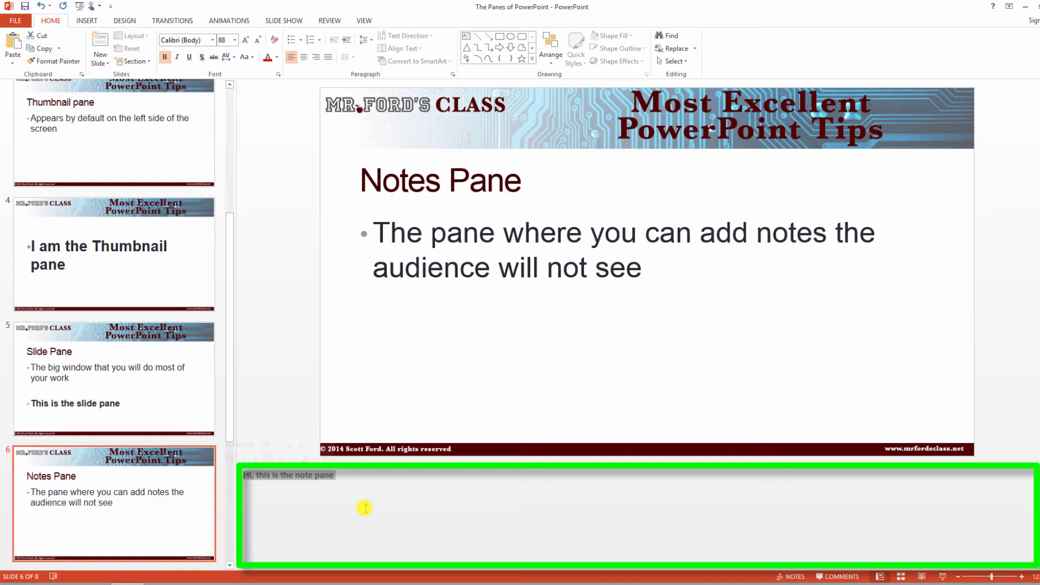
mouse_move(822, 526)
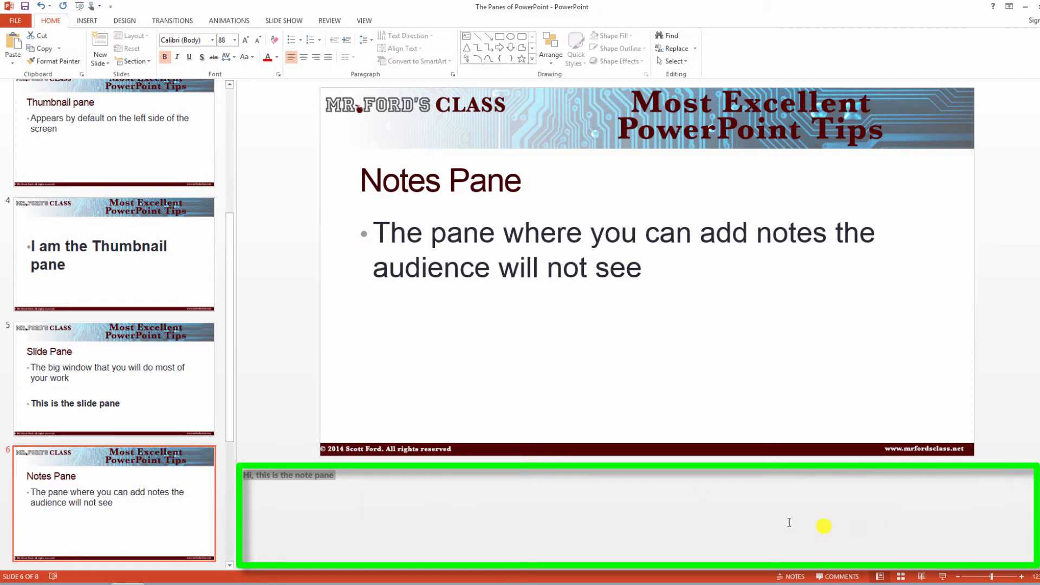
mouse_move(616, 519)
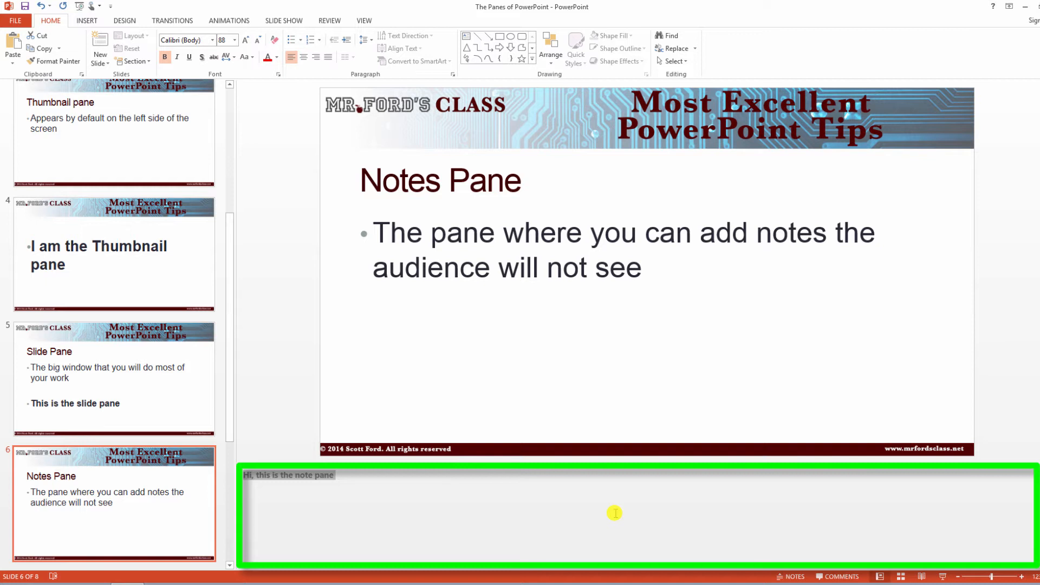
mouse_move(424, 509)
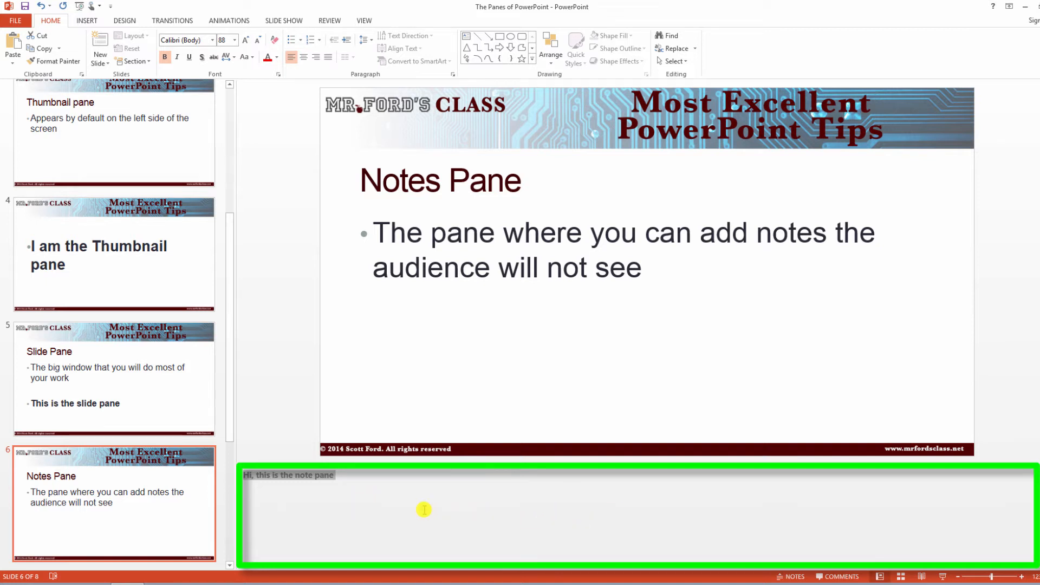
mouse_move(383, 508)
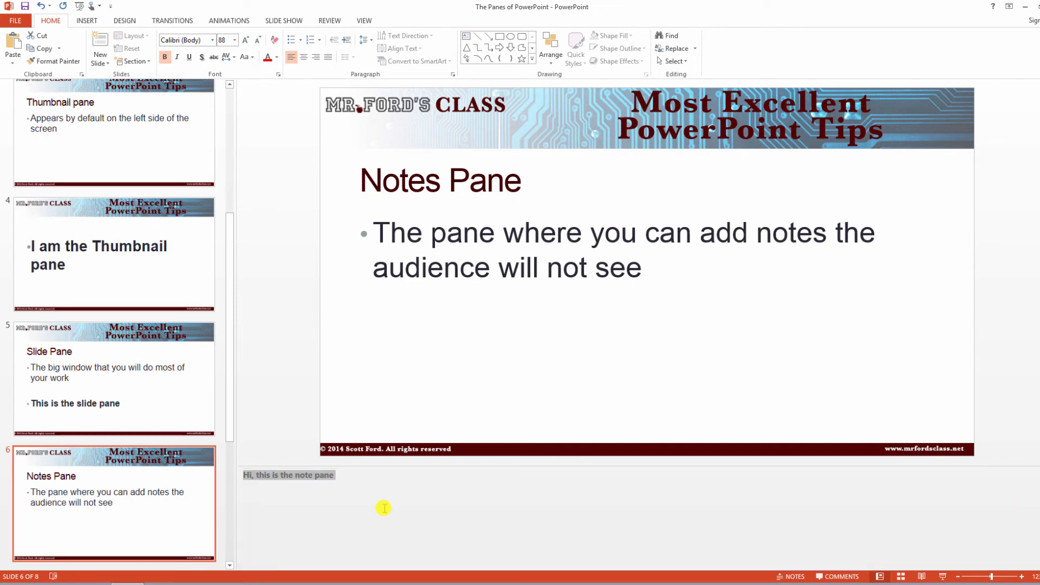
mouse_move(439, 123)
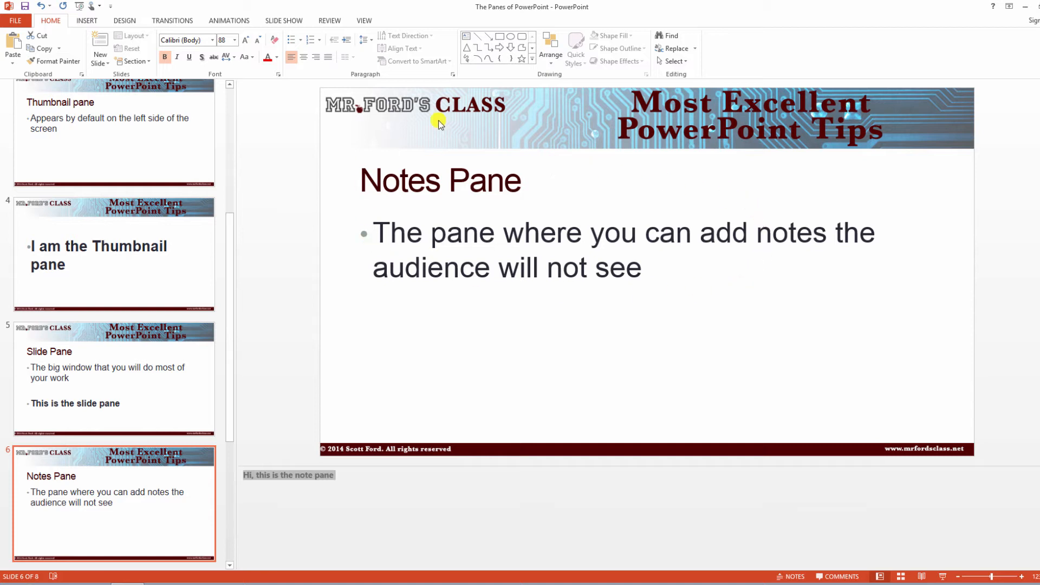
- Scroll the thumbnails and select slide 7, Task Pane
scroll(down, 3)
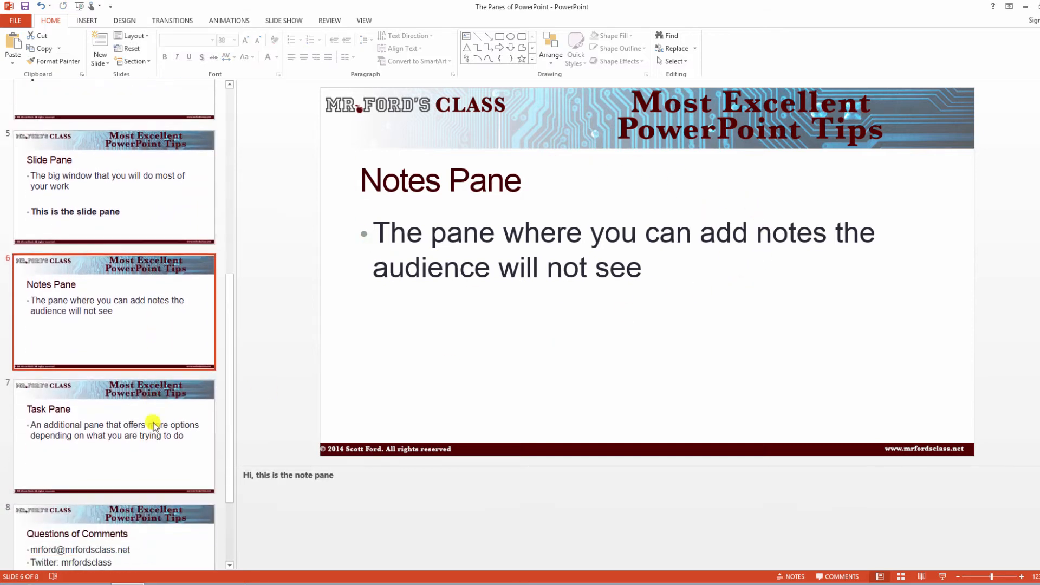
click(113, 431)
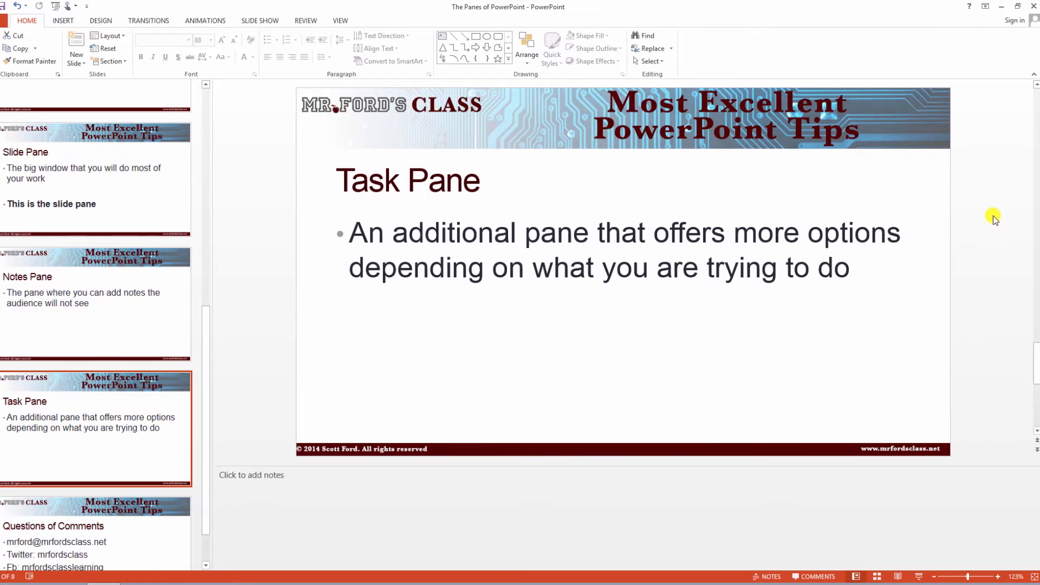
mouse_move(1008, 124)
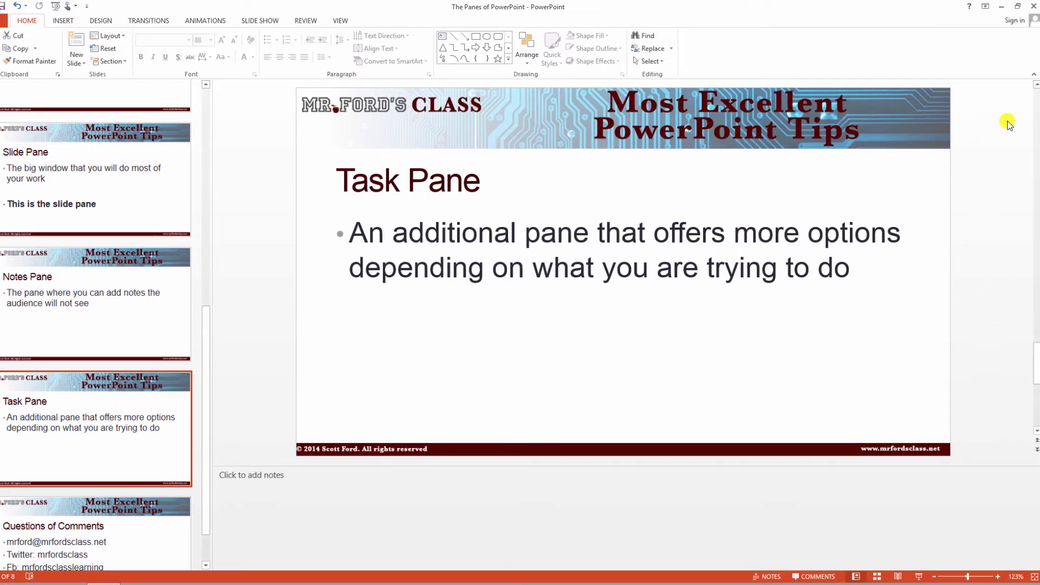
mouse_move(842, 263)
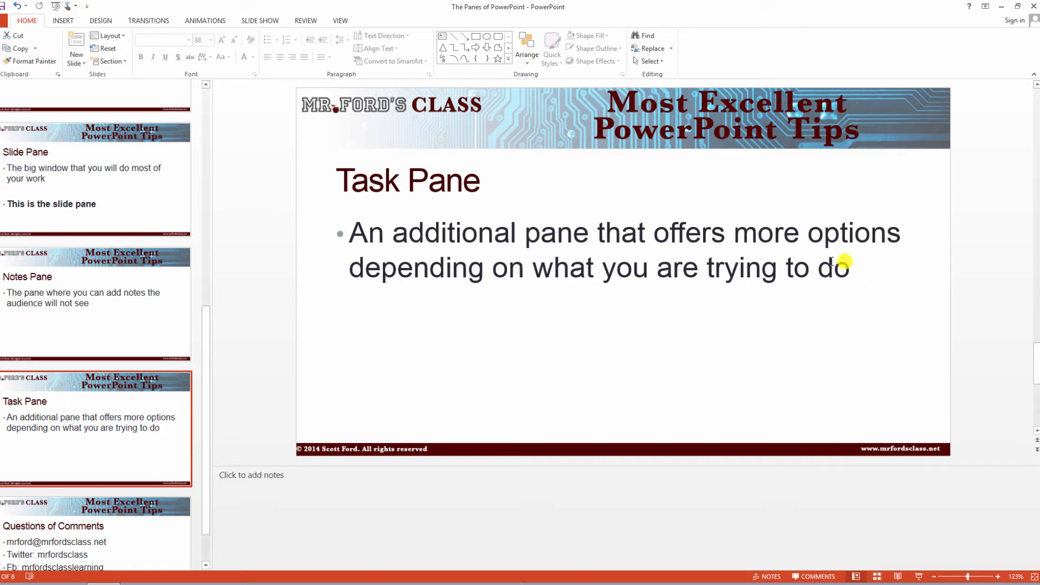
mouse_move(741, 267)
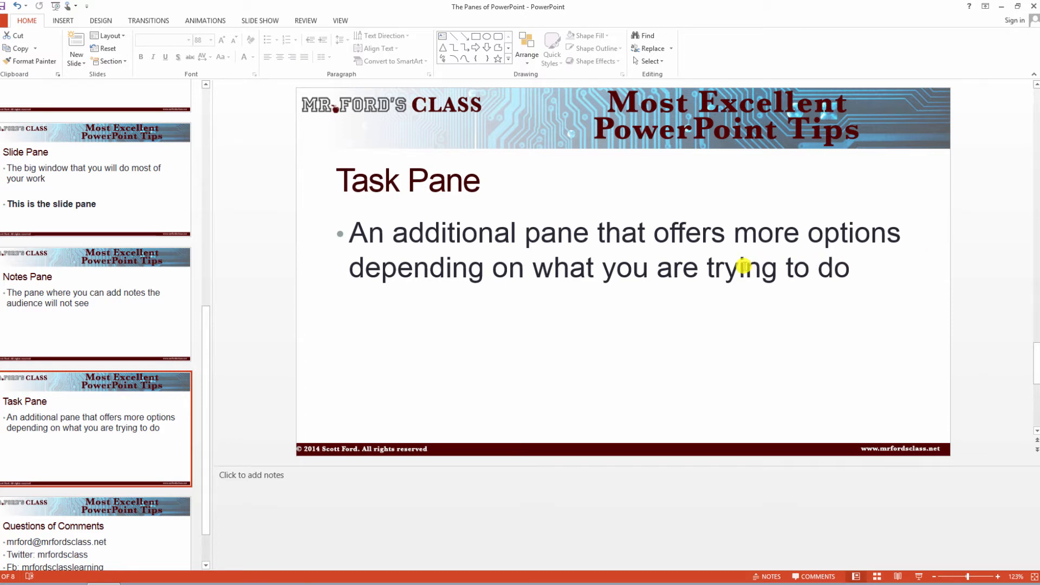
- Open Format Text Effects for the Task Pane body text placeholder
right_click(730, 272)
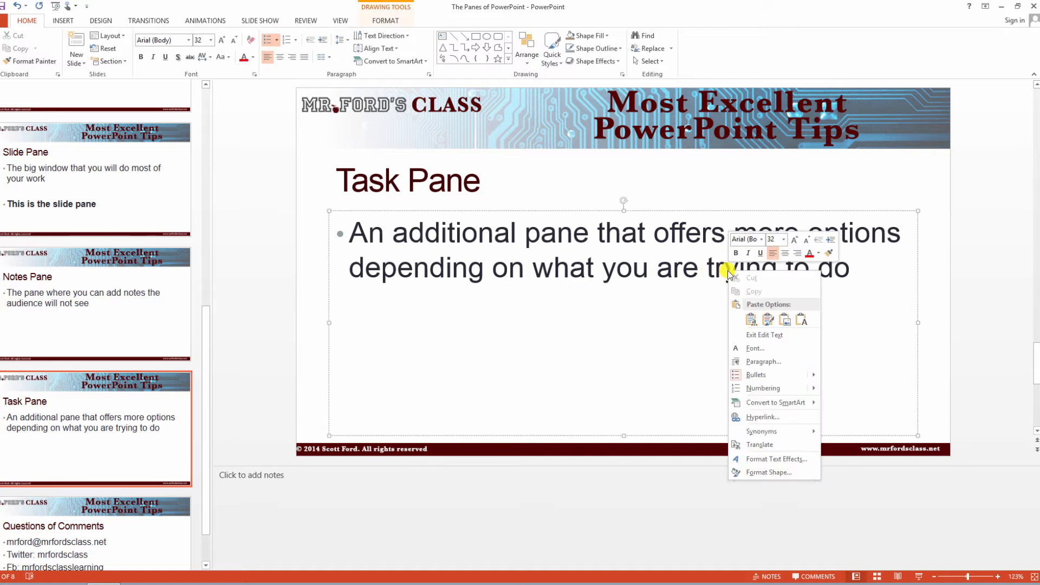
mouse_move(776, 458)
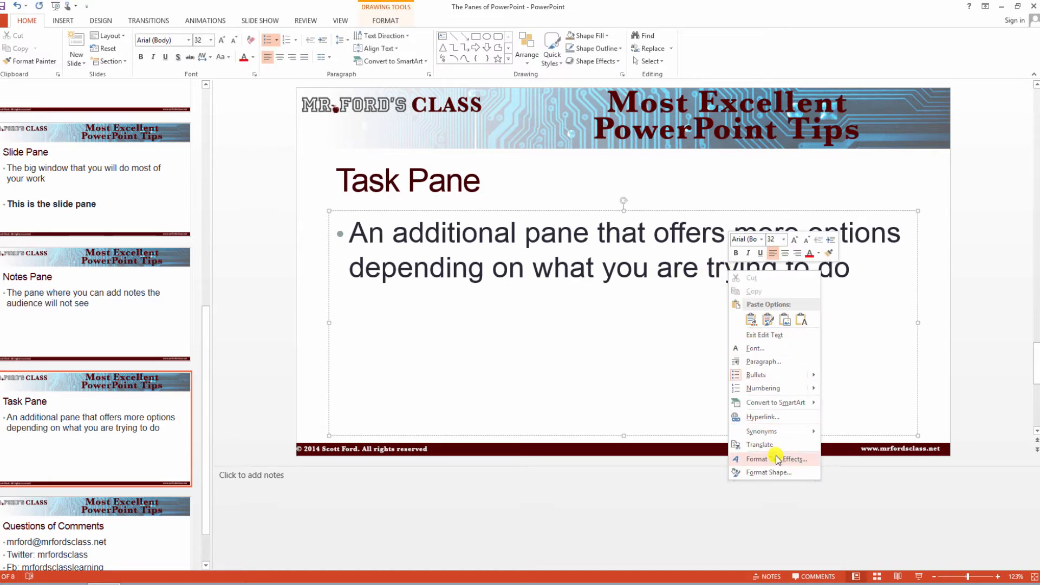
click(774, 458)
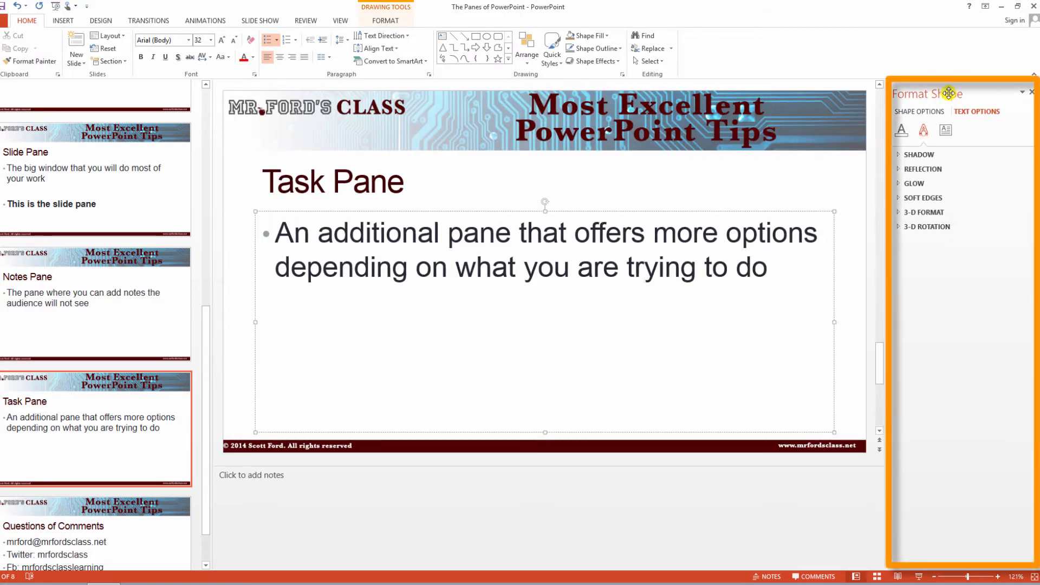
mouse_move(942, 336)
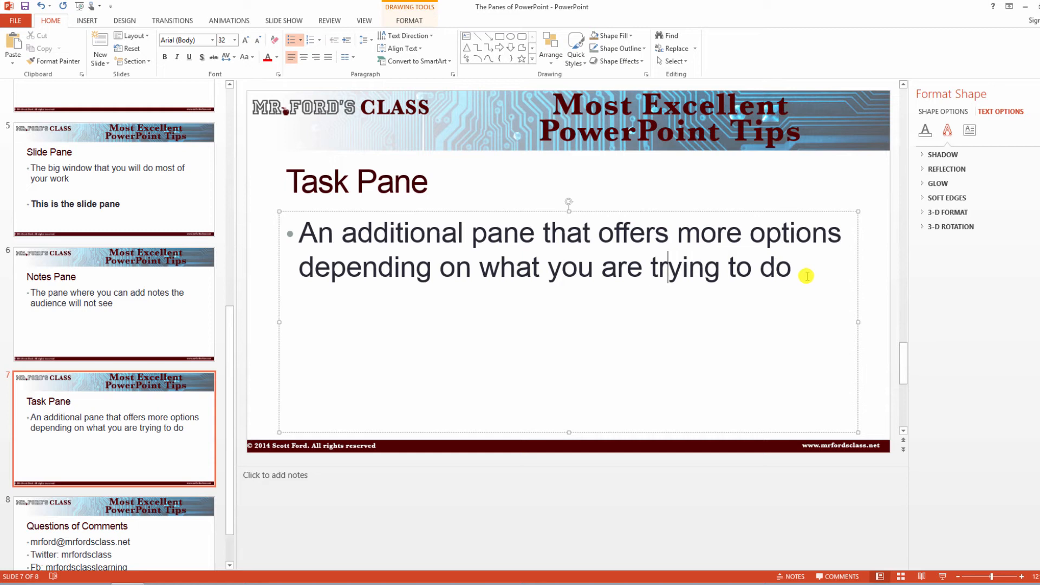
- Select slide 8, Questions of Comments, showing Format Background in the side pane
click(565, 135)
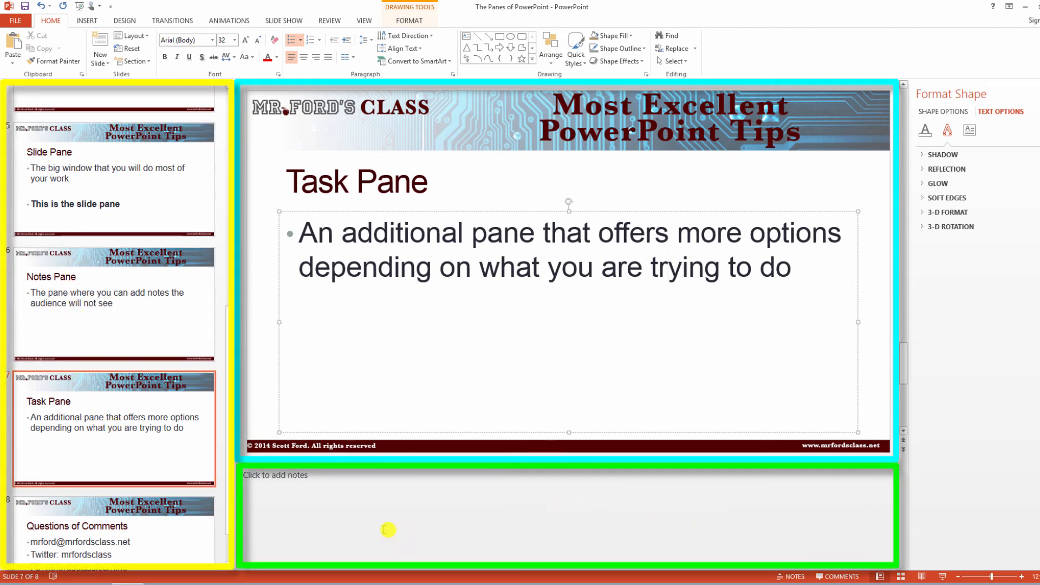
mouse_move(970, 281)
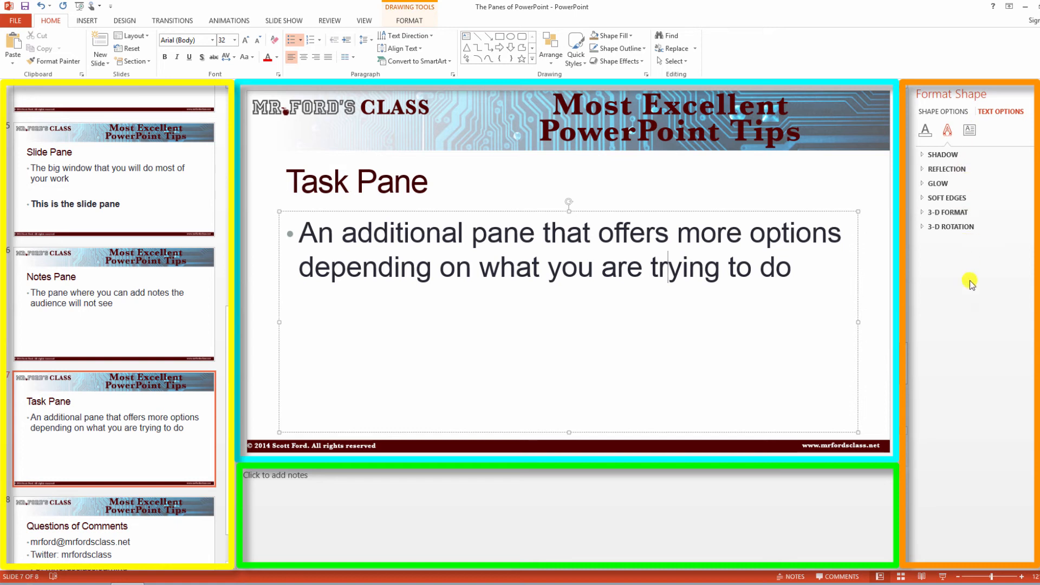
mouse_move(55, 360)
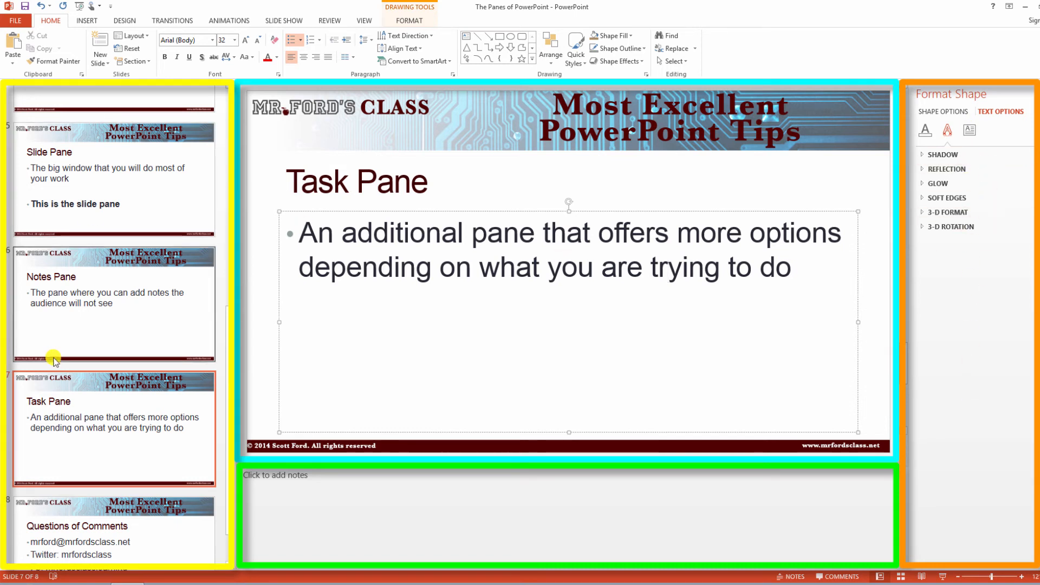
click(113, 530)
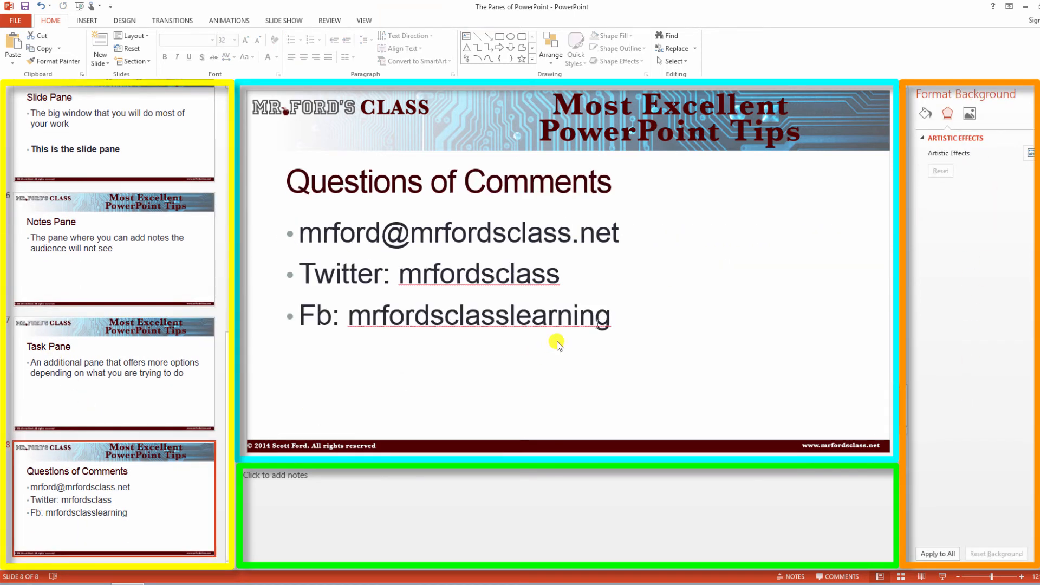
mouse_move(370, 202)
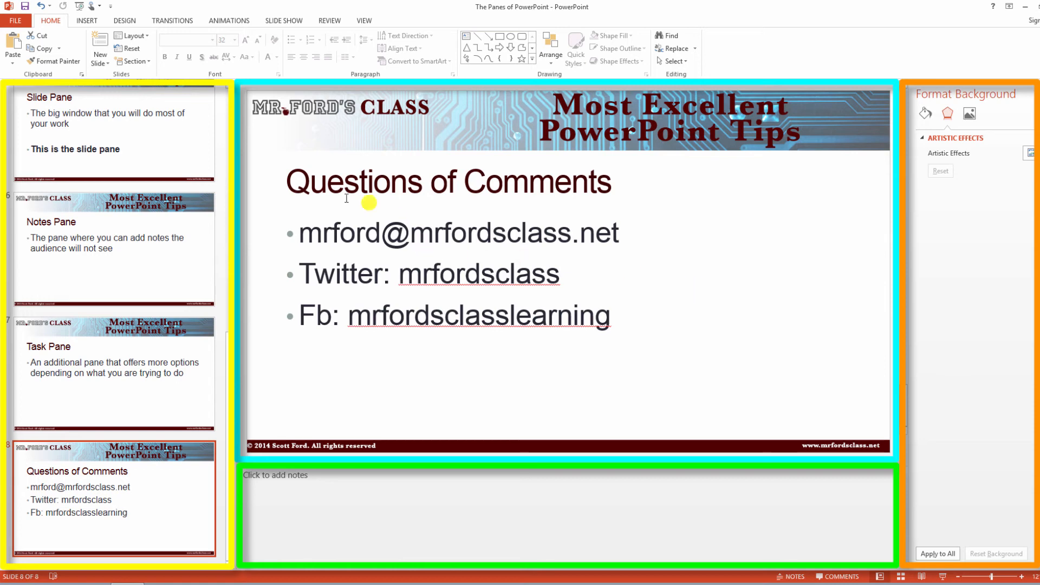
mouse_move(662, 196)
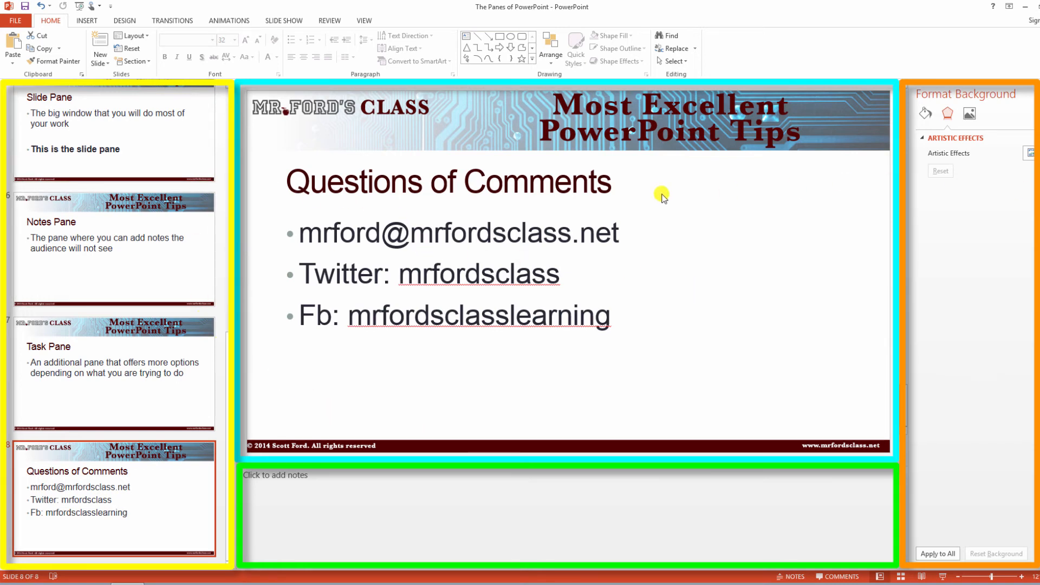